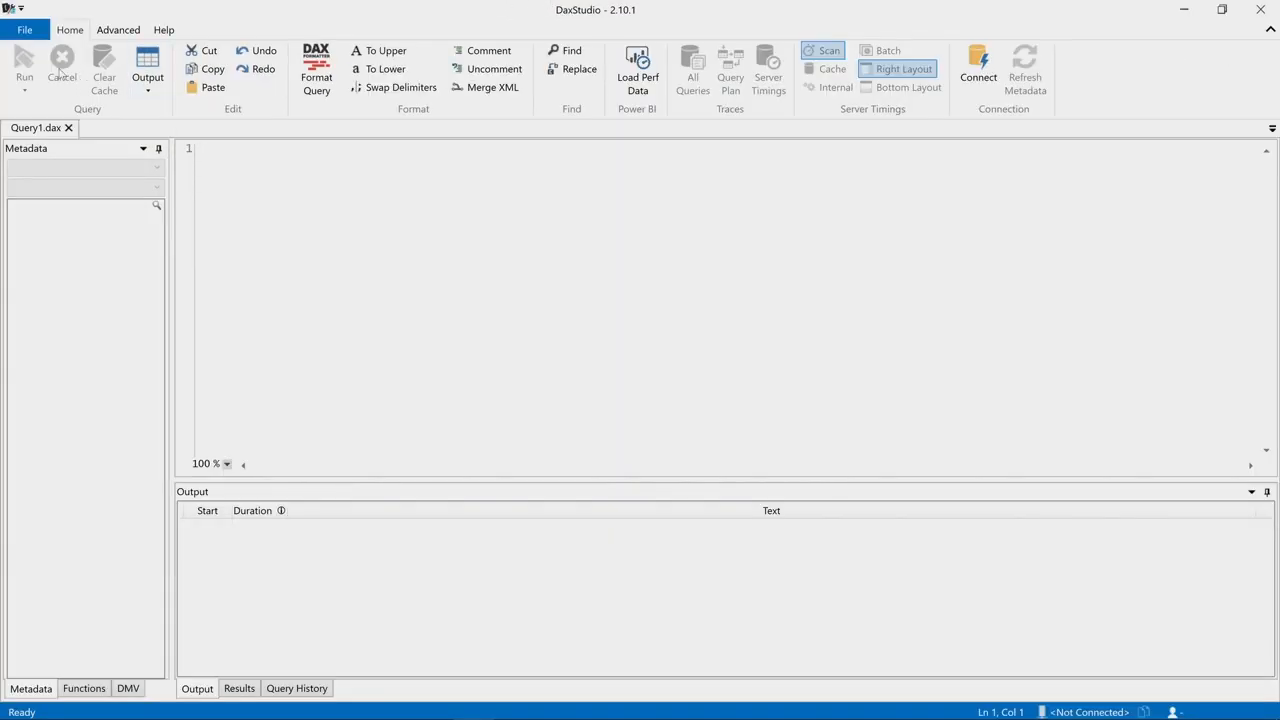
Review the Advanced ribbon's metrics features and the File menu in the unconnected session
{"action": "left_click", "coordinate": [116, 30]}
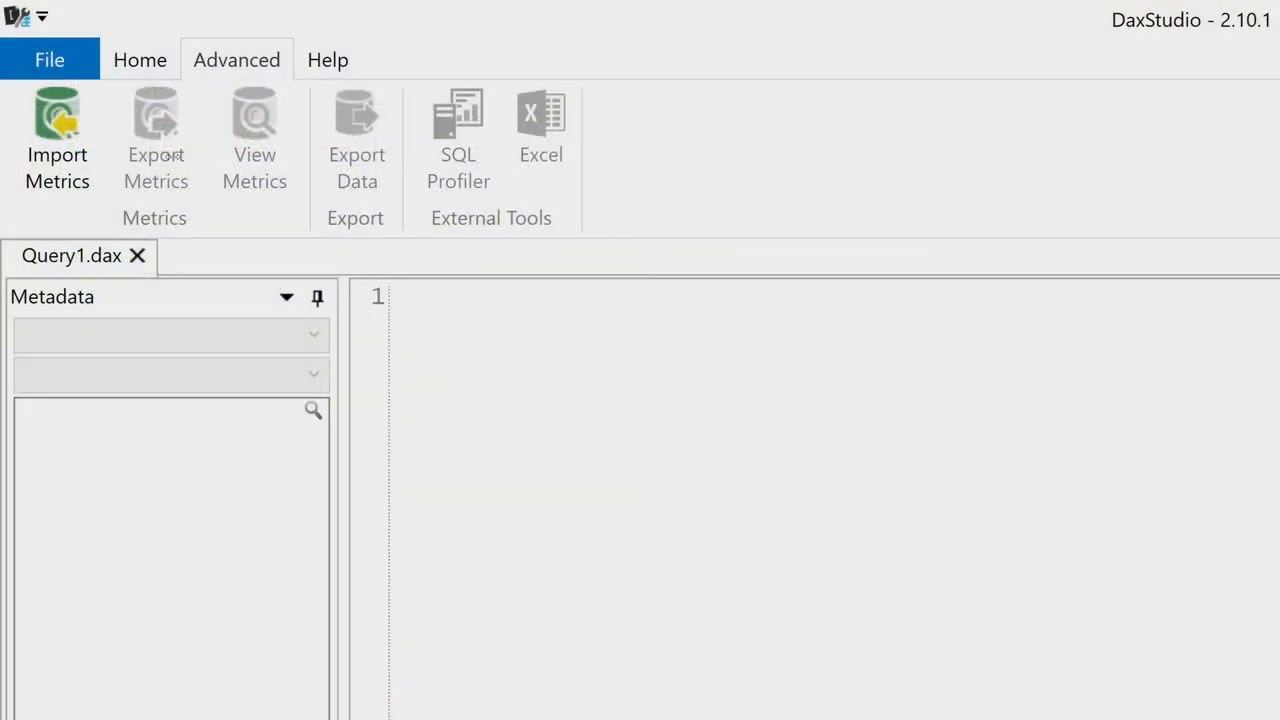
{"action": "left_click", "coordinate": [48, 60]}
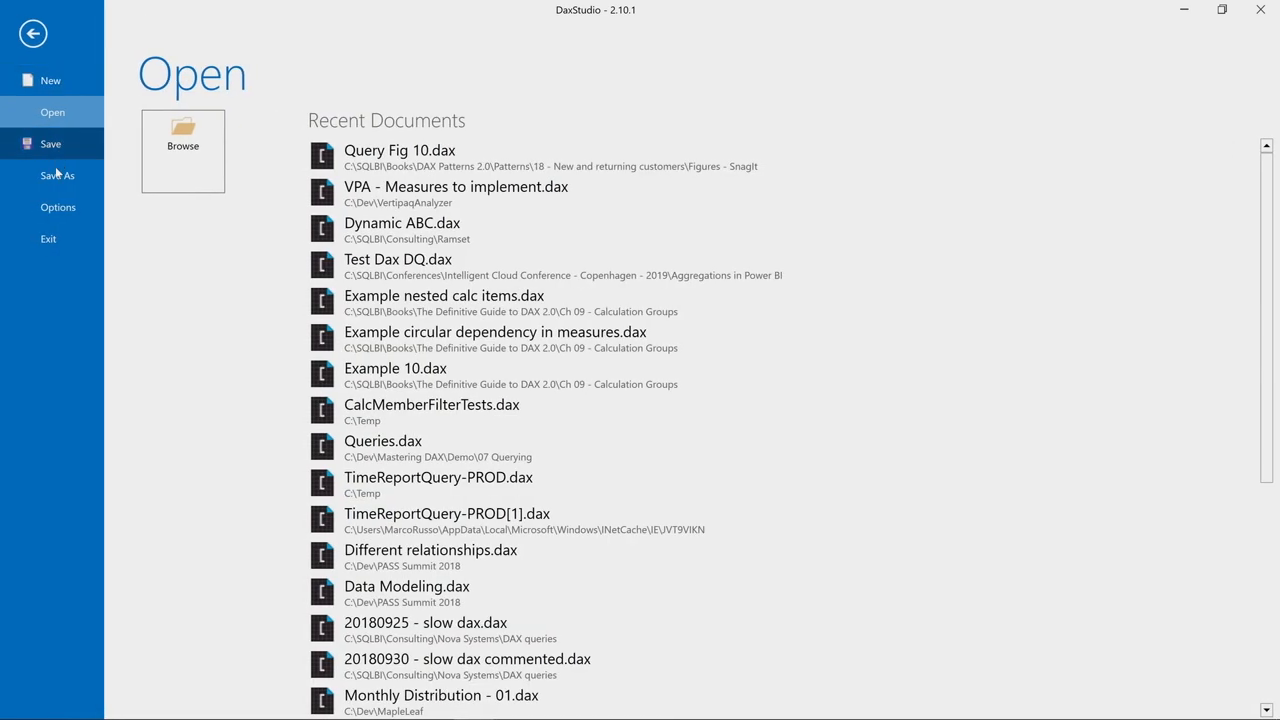
{"action": "left_click", "coordinate": [58, 206]}
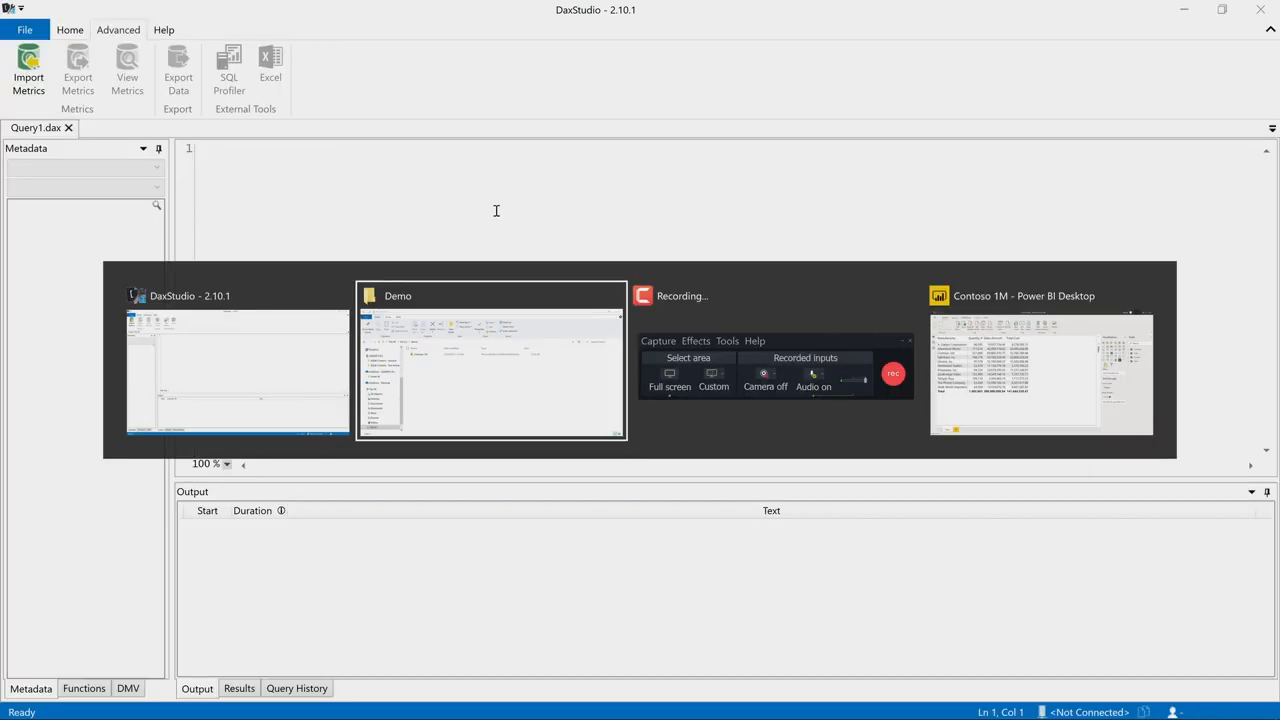
Connect DAX Studio to the open Contoso 1M Power BI Desktop model as PBI / SSDT Model source
{"action": "left_click", "coordinate": [1044, 370]}
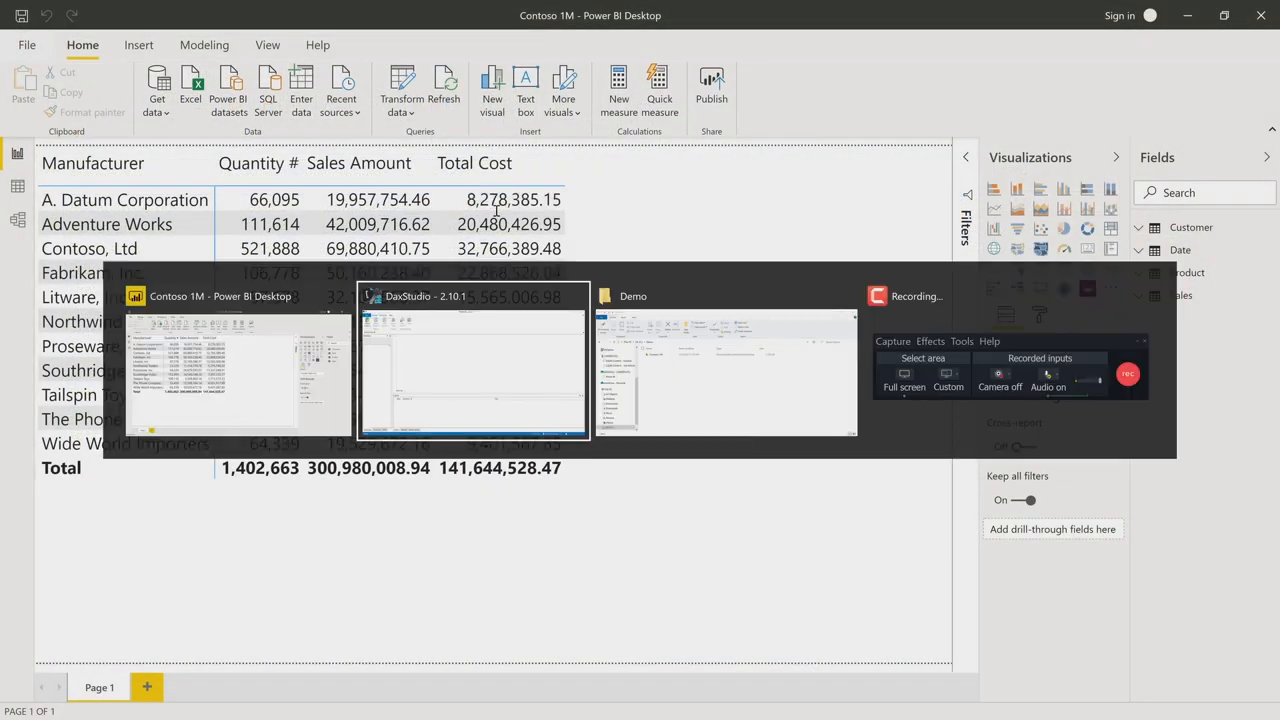
{"action": "left_click", "coordinate": [472, 360]}
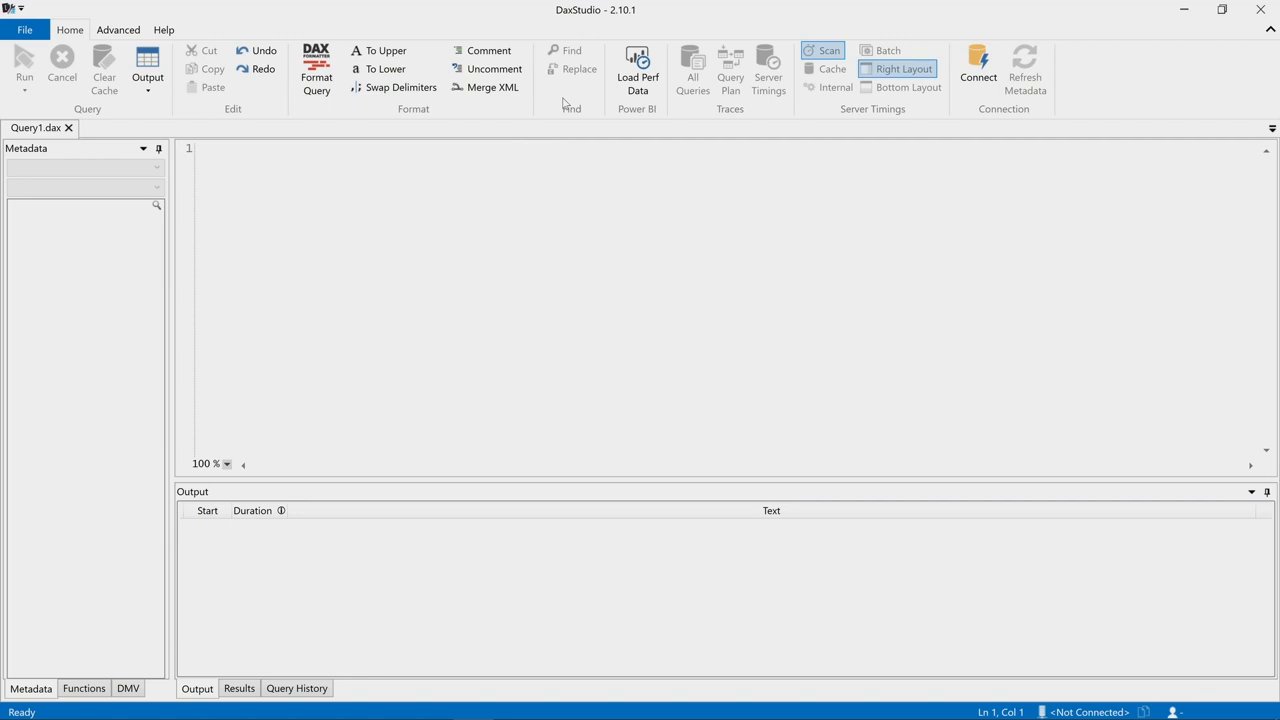
{"action": "left_click", "coordinate": [976, 62]}
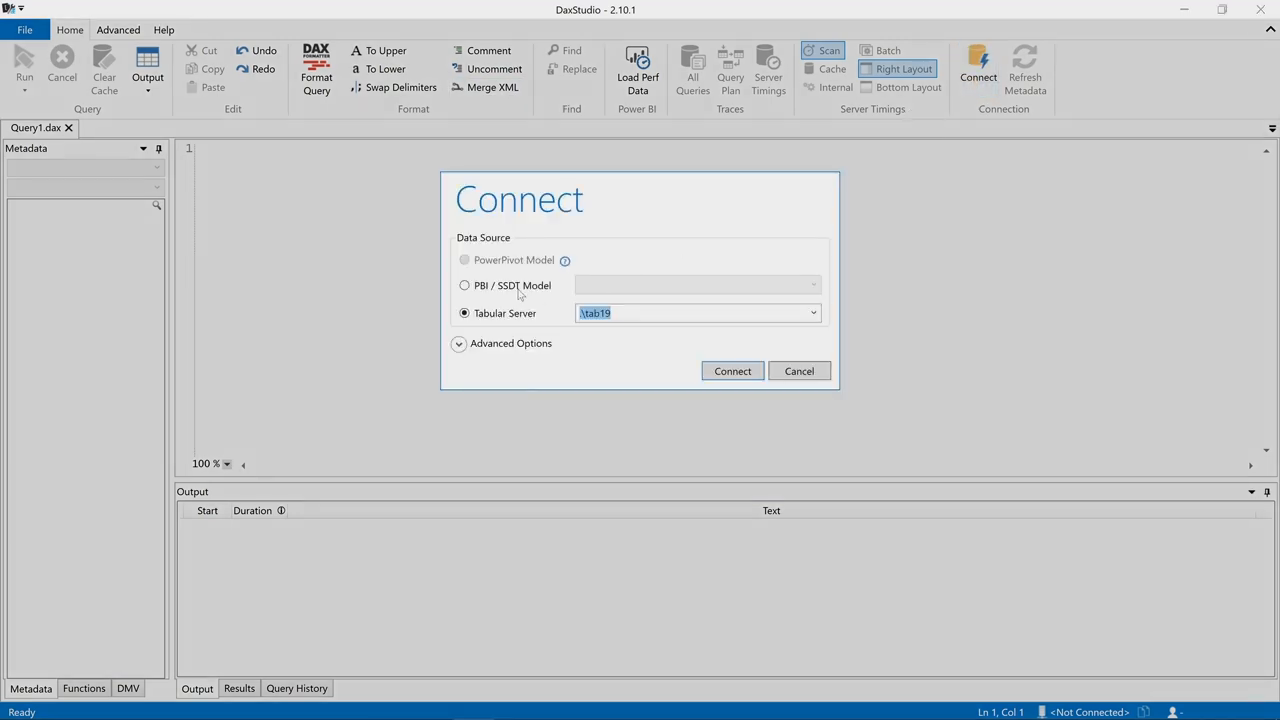
{"action": "left_click", "coordinate": [464, 284]}
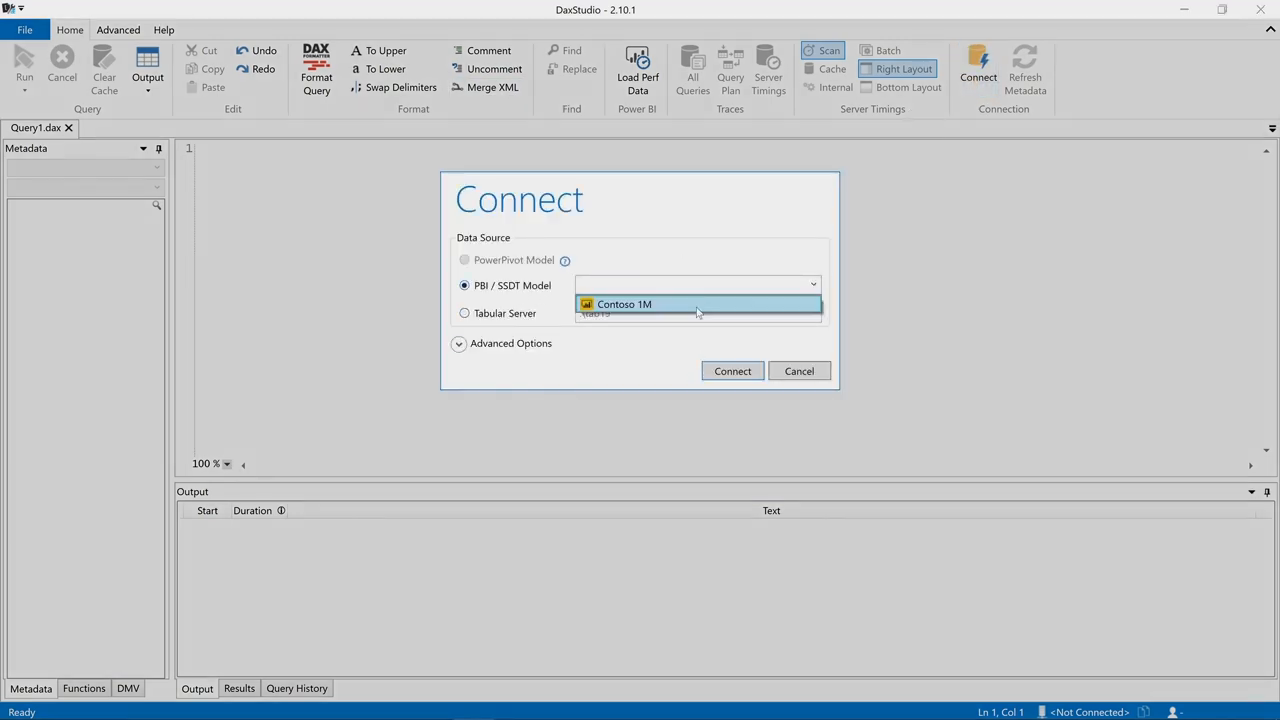
{"action": "left_click", "coordinate": [732, 370]}
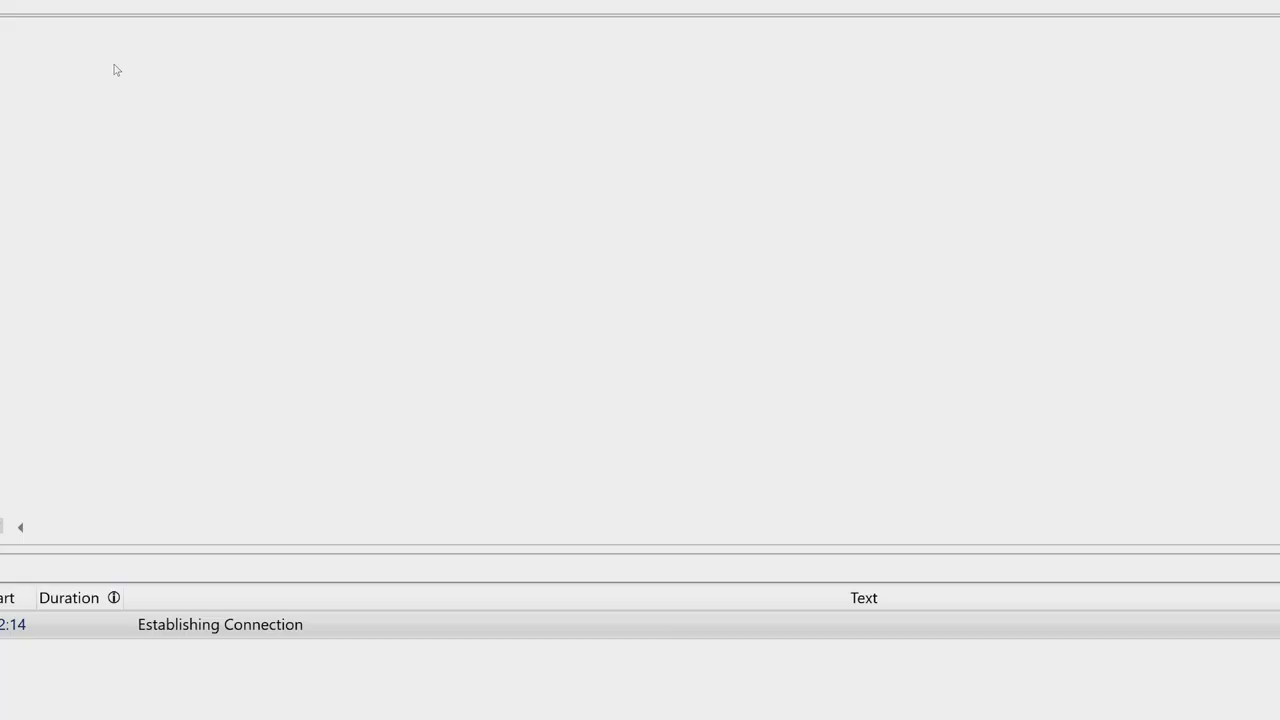
{"action": "mouse_move", "coordinate": [256, 76]}
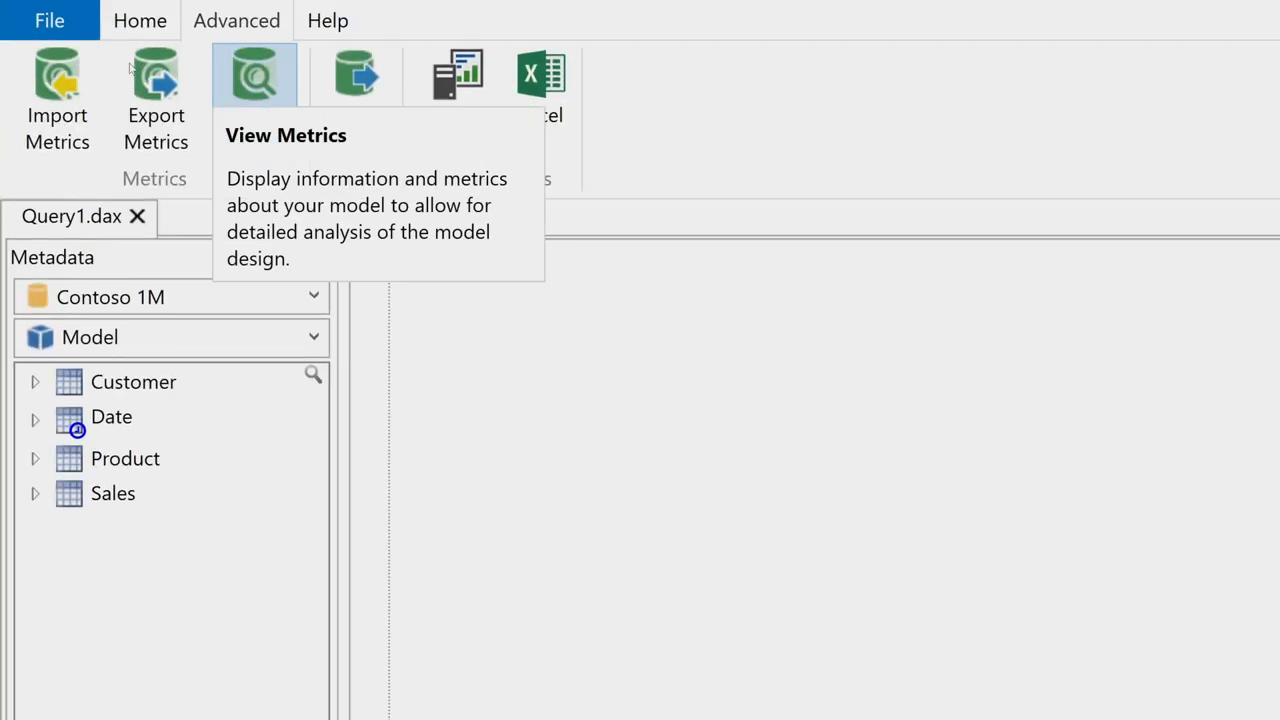
Show View Metrics and expand Sales to its per-column sizes and cardinality
{"action": "left_click", "coordinate": [256, 76]}
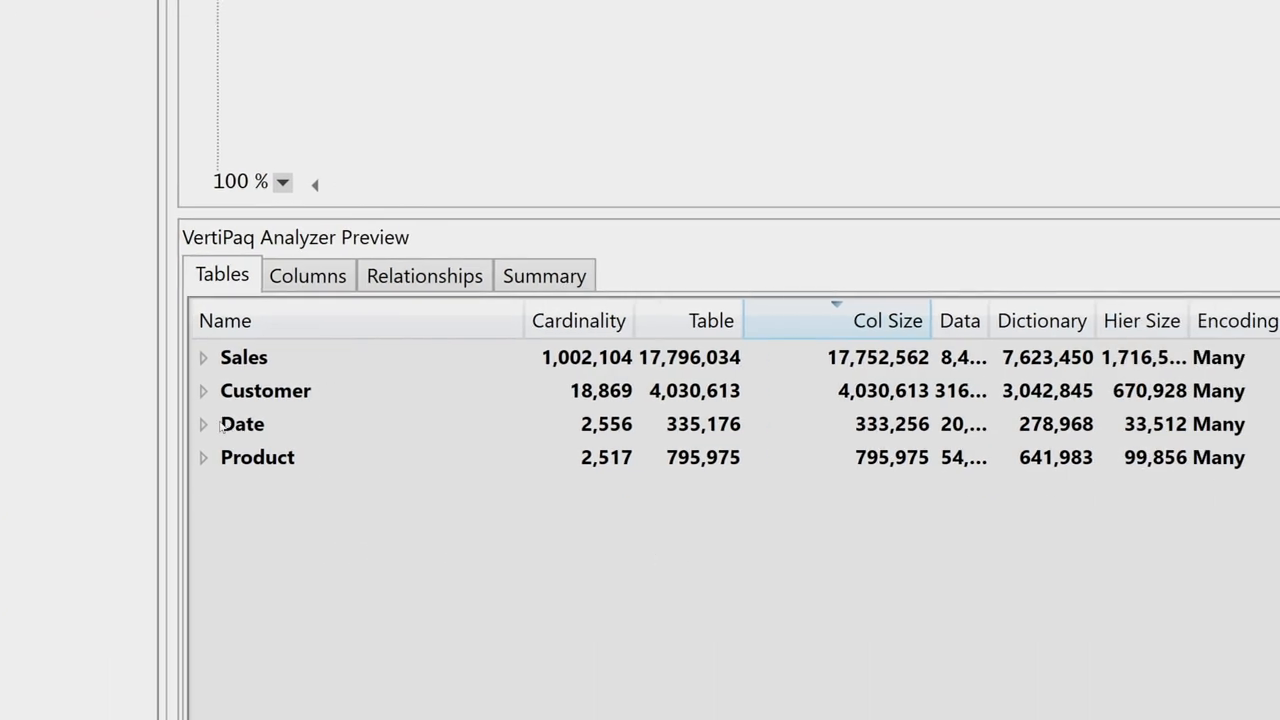
{"action": "left_click", "coordinate": [202, 356]}
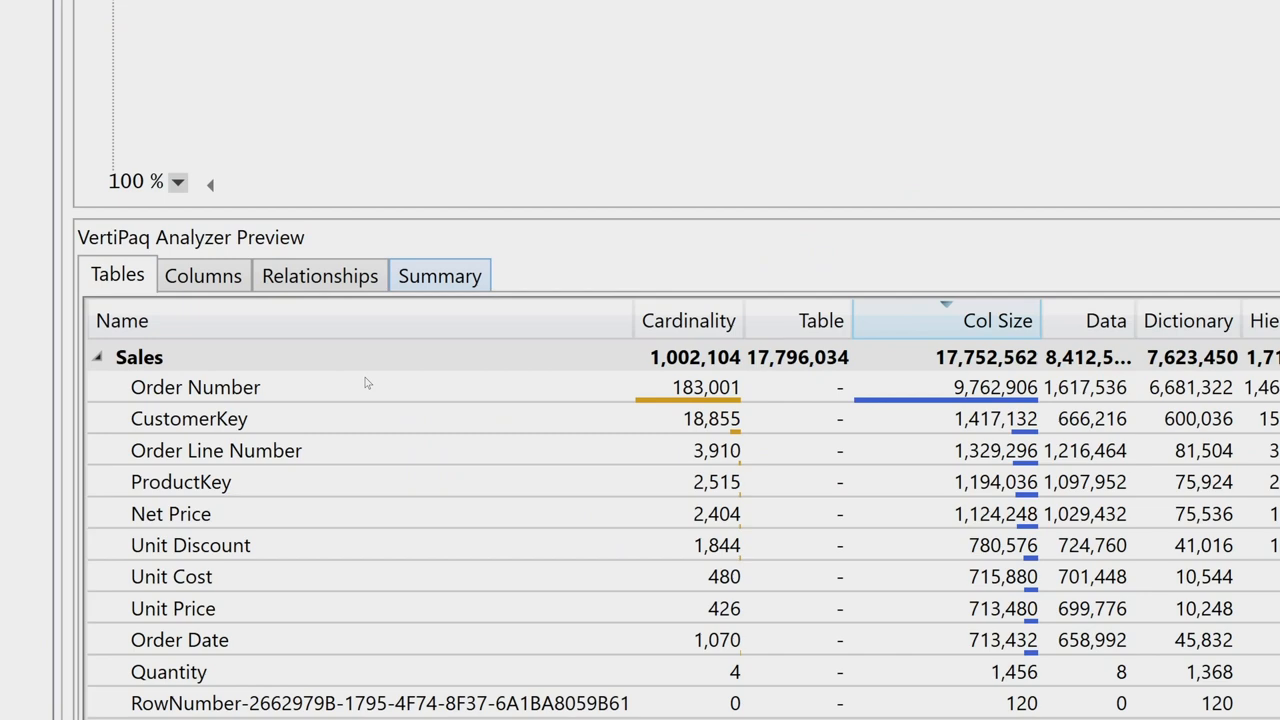
Show the VertiPaq Summary: 21.89 MB, 4 tables, 76 columns
{"action": "left_click", "coordinate": [440, 276]}
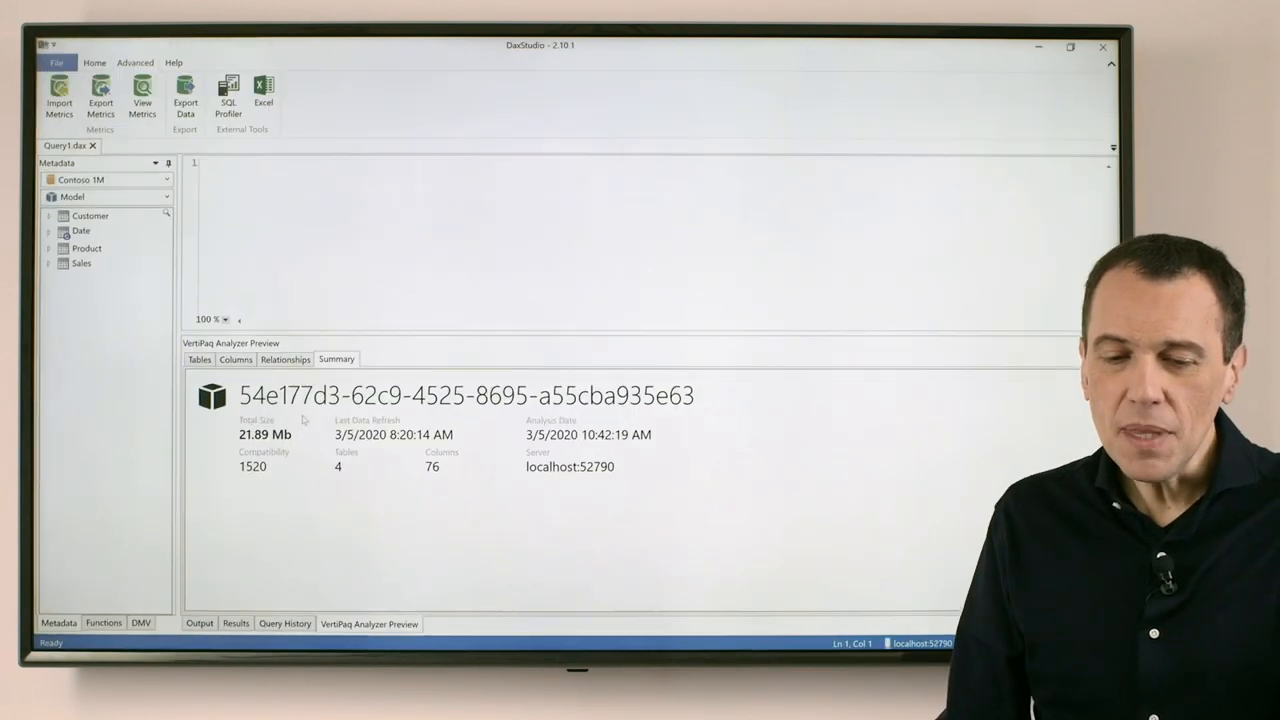
{"action": "left_click", "coordinate": [198, 360]}
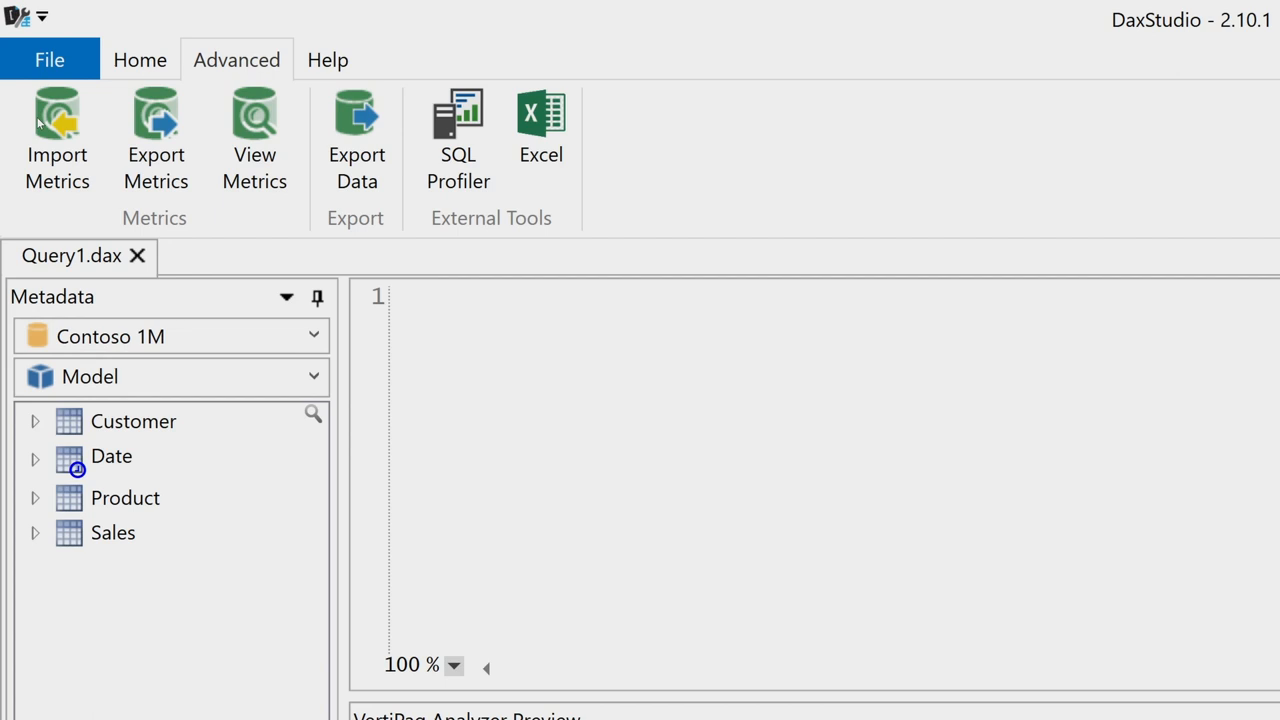
{"action": "mouse_move", "coordinate": [178, 104]}
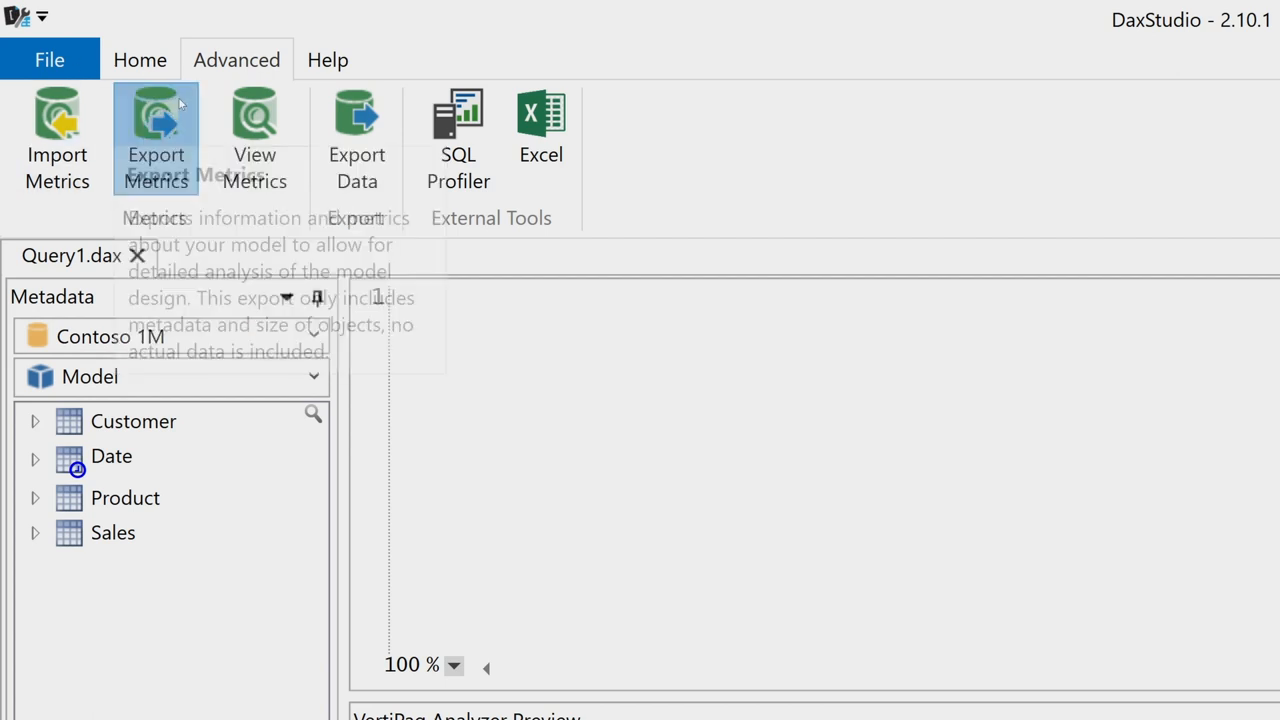
Export the model metrics to a .vpax file named 'Contos'
{"action": "left_click", "coordinate": [156, 136]}
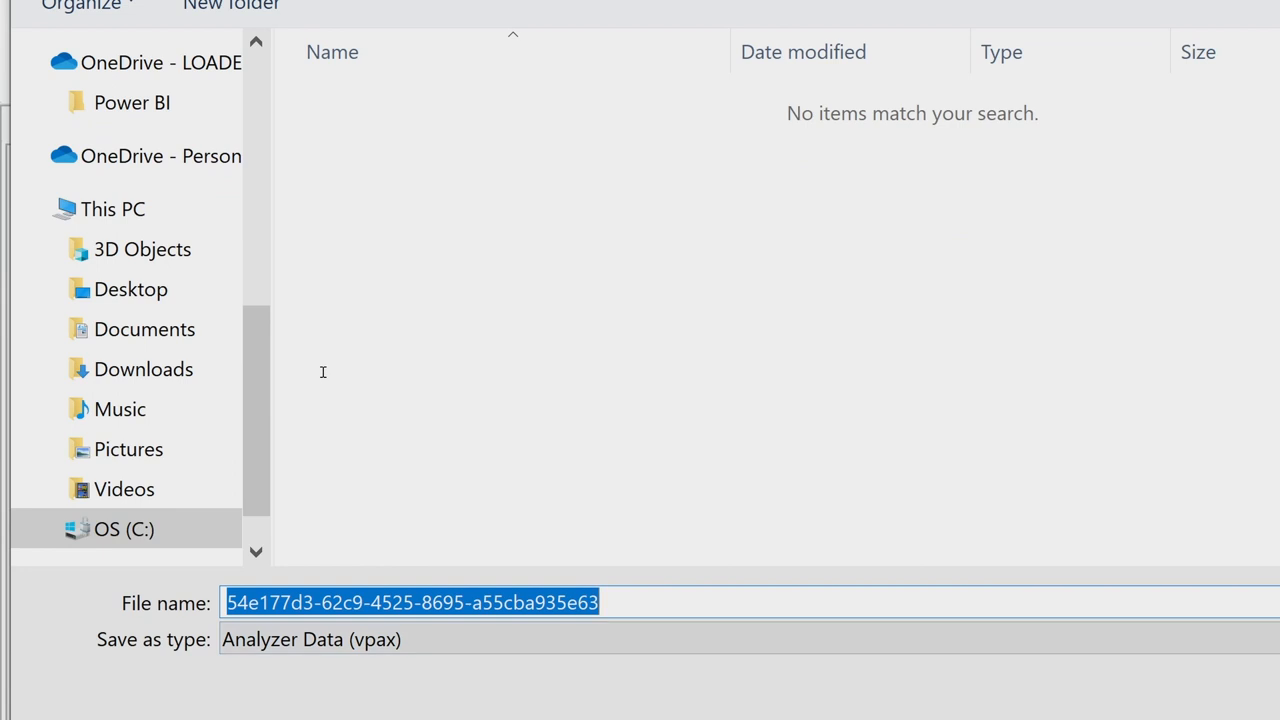
{"action": "type", "text": "Contos"}
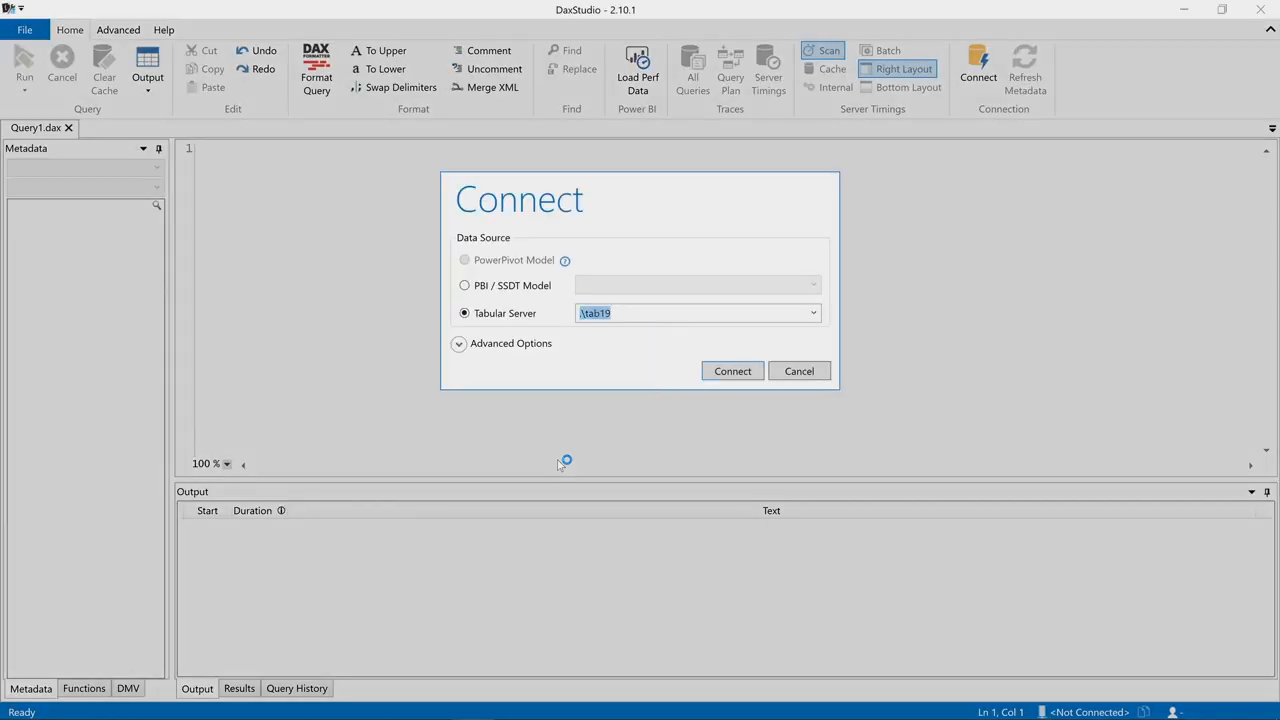
{"action": "mouse_move", "coordinate": [764, 464]}
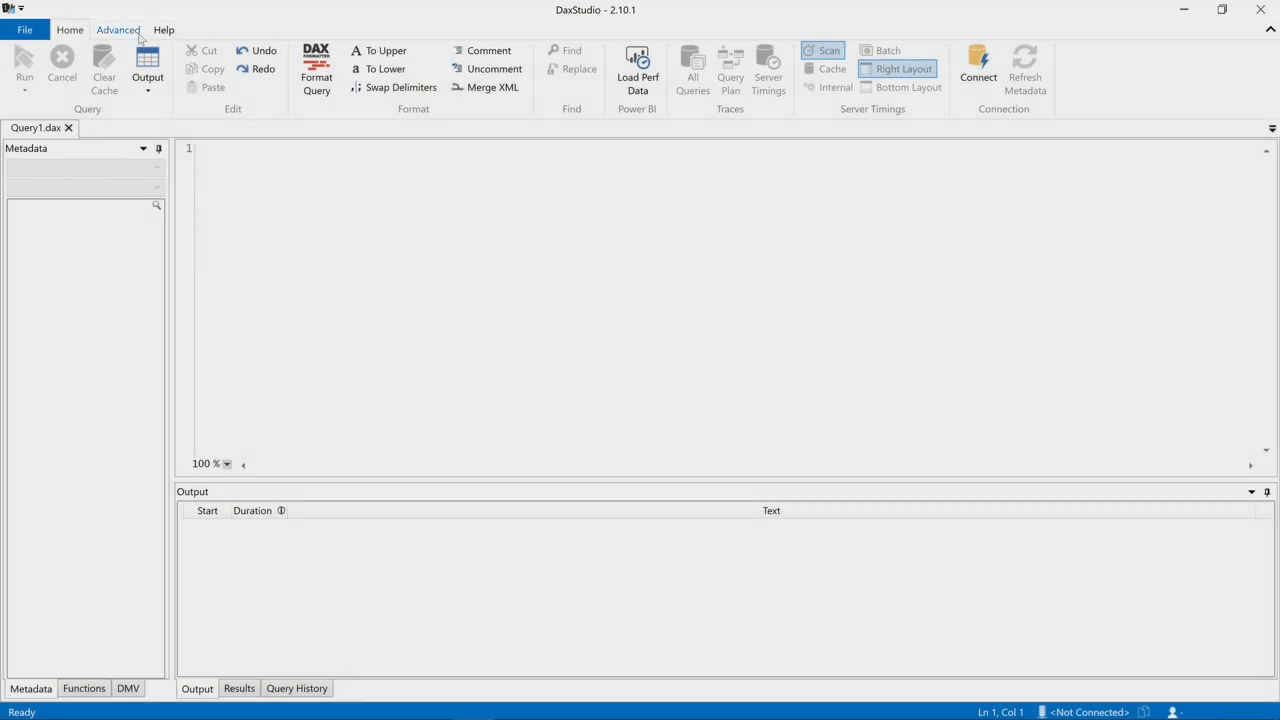
Import Contoso.vpax from the Demo folder and expand Sales into its column sizes
{"action": "left_click", "coordinate": [124, 28]}
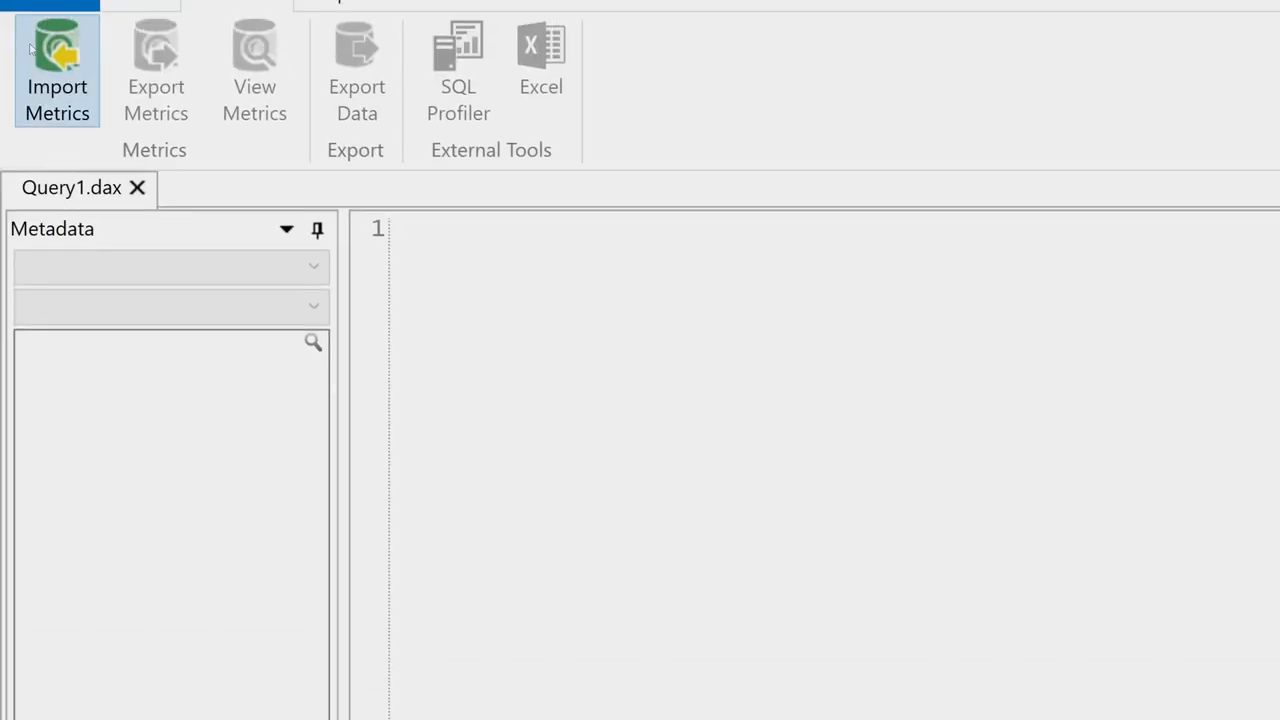
{"action": "mouse_move", "coordinate": [56, 56]}
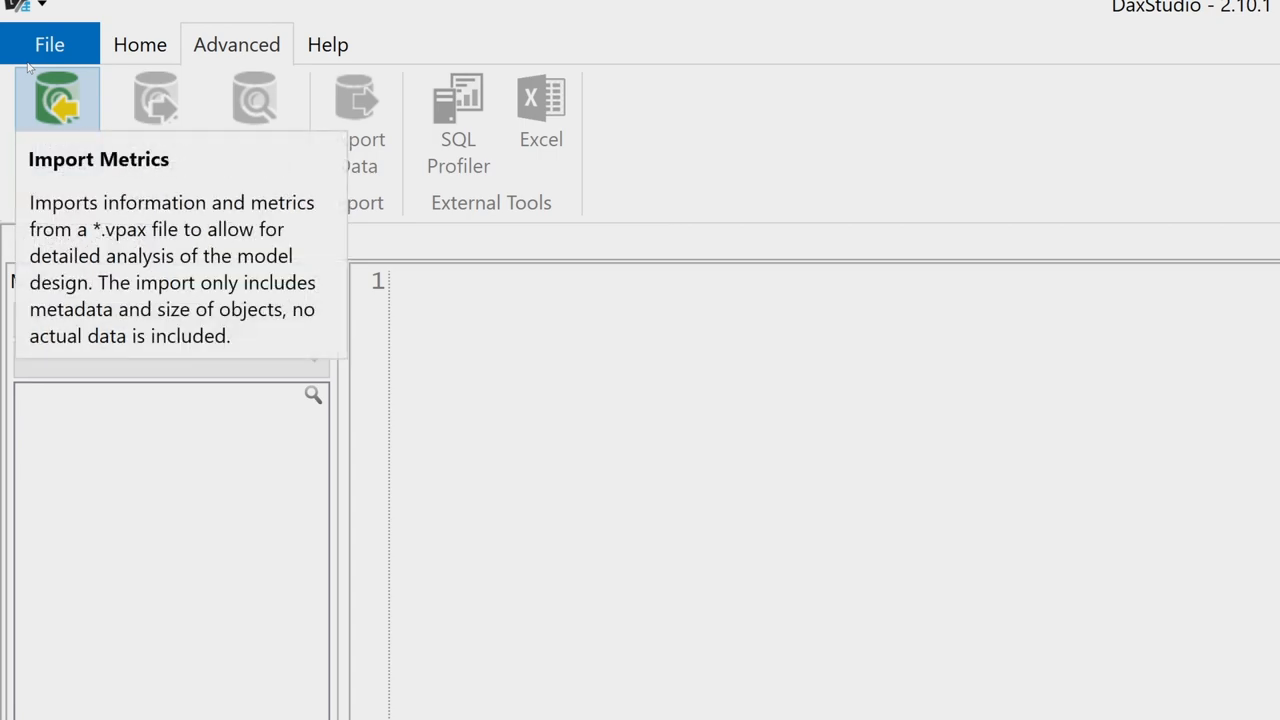
{"action": "left_click", "coordinate": [60, 96]}
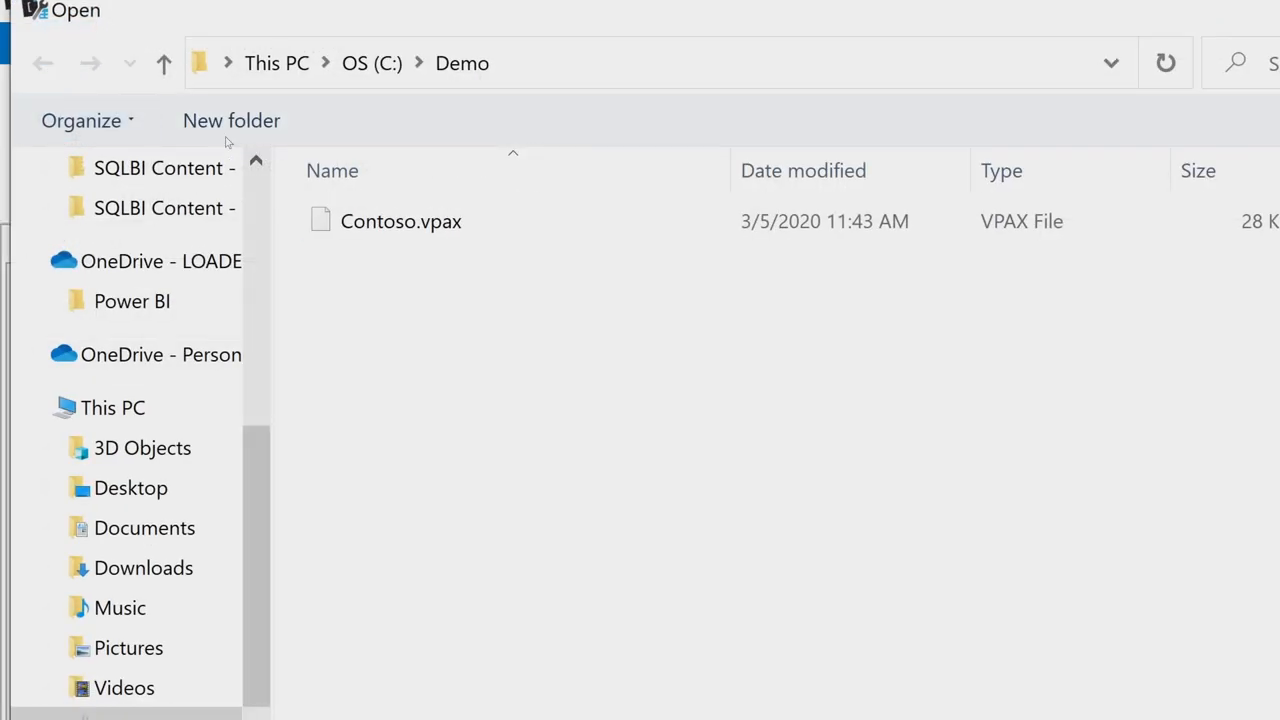
{"action": "double_click", "coordinate": [398, 220]}
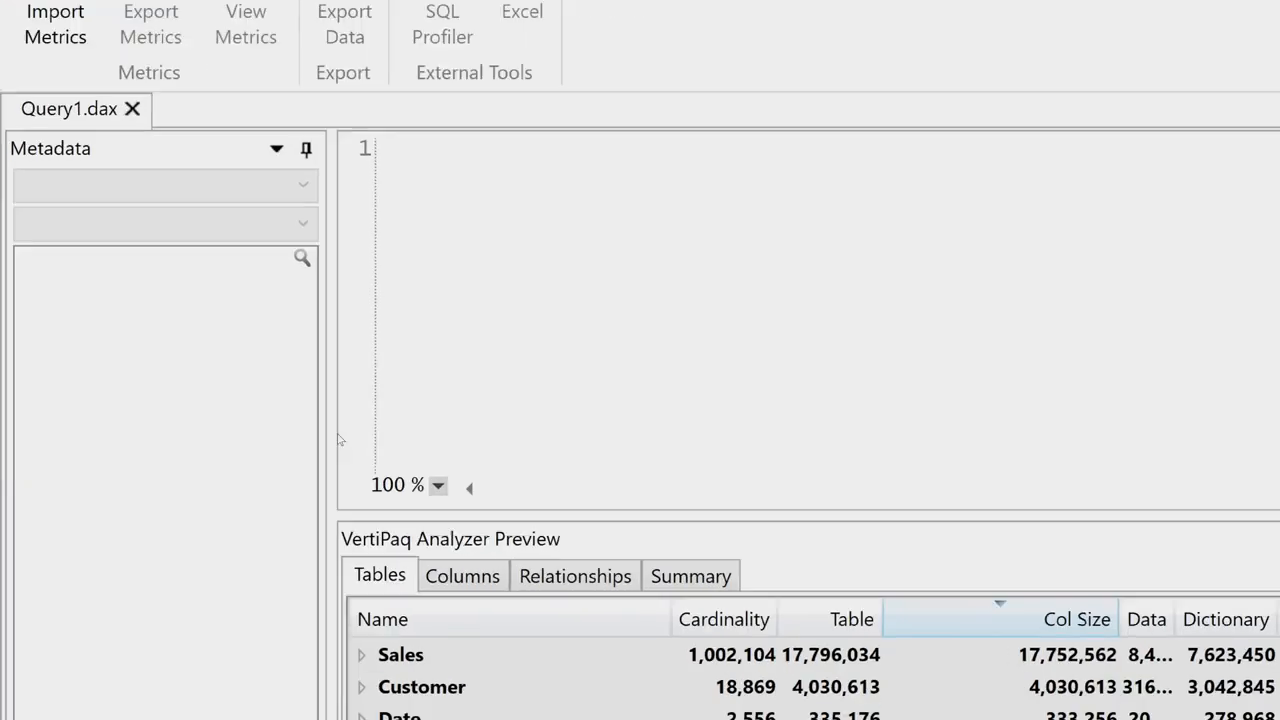
{"action": "scroll", "scroll_direction": "down", "scroll_amount": 3}
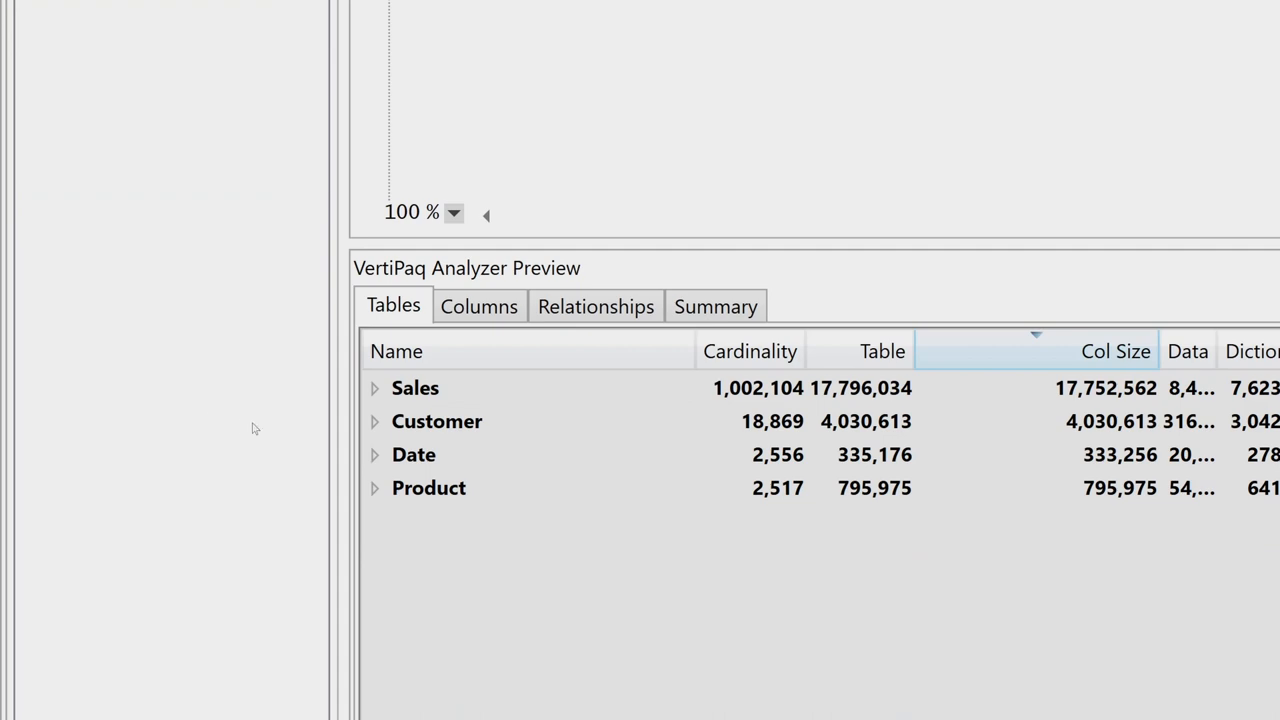
{"action": "left_click", "coordinate": [374, 388]}
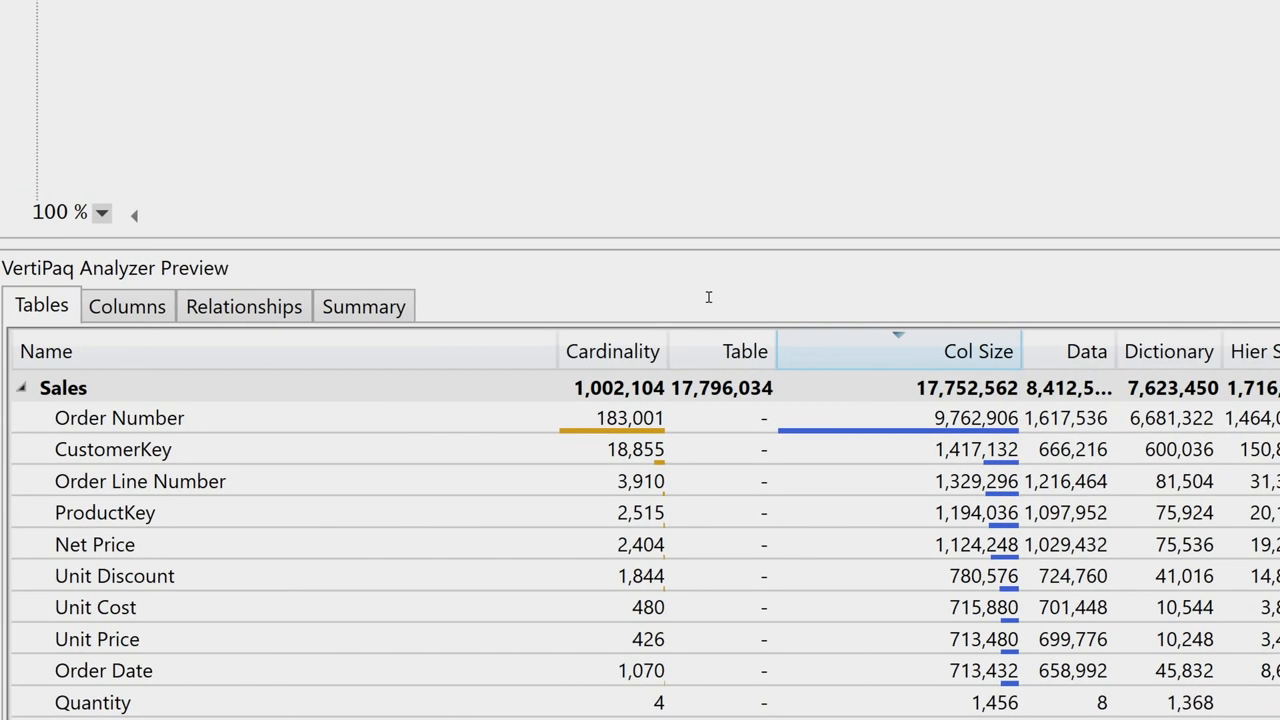